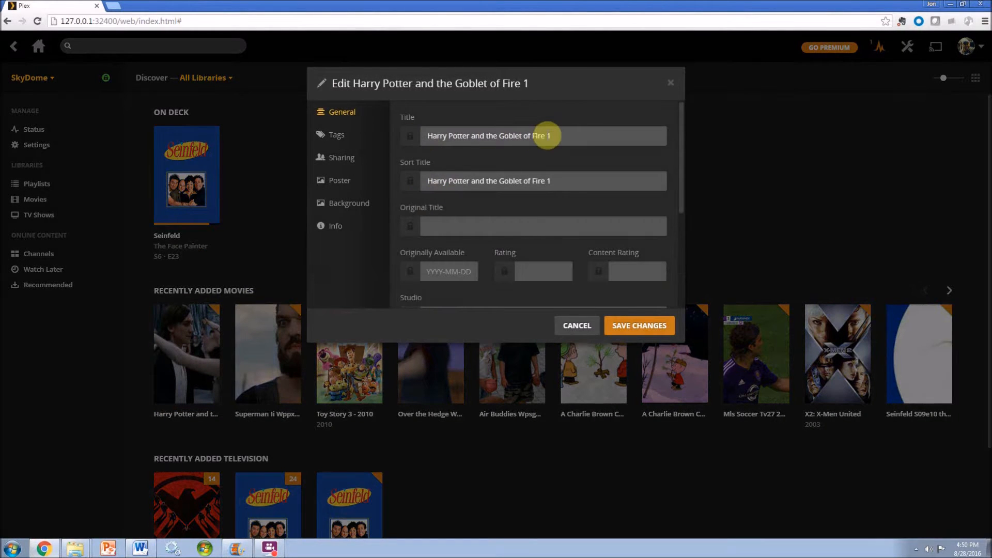
pyautogui.moveTo(82, 518)
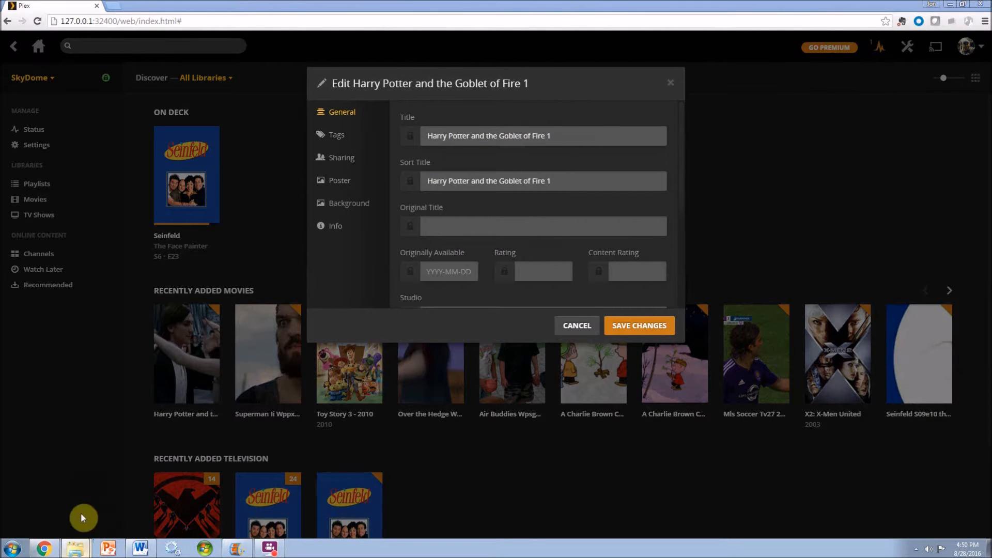
# - Cancel the Harry Potter and the Goblet of Fire 1 edit window
pyautogui.click(74, 548)
pyautogui.write('imdb')
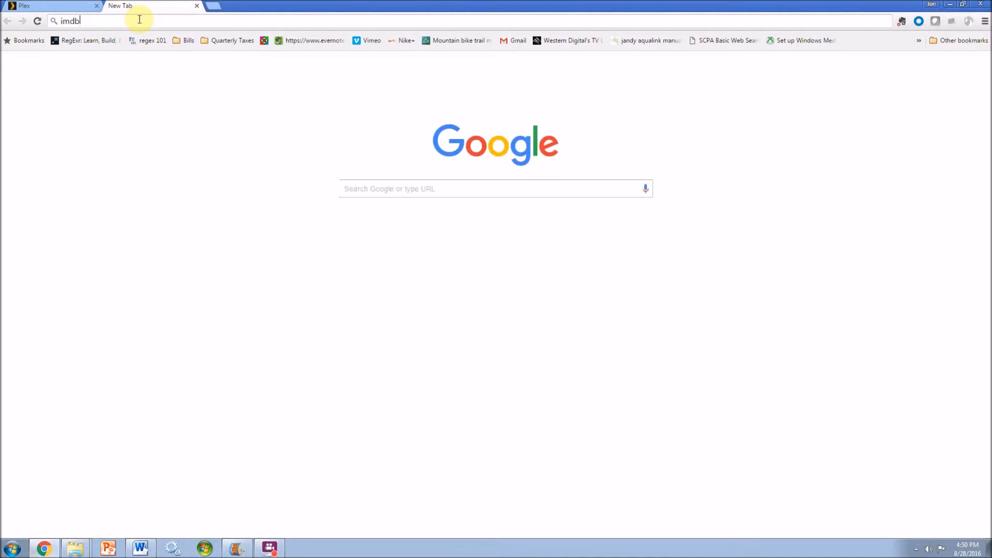
# - Search IMDb for Harry Potter and the Goblet of Fire and open its 2005 page
pyautogui.press('Return')
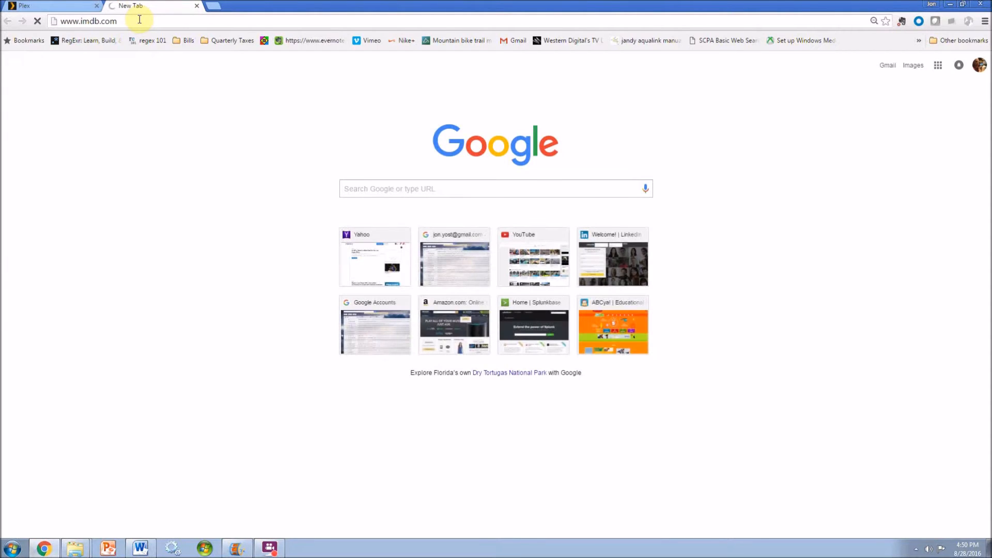
pyautogui.press('Return')
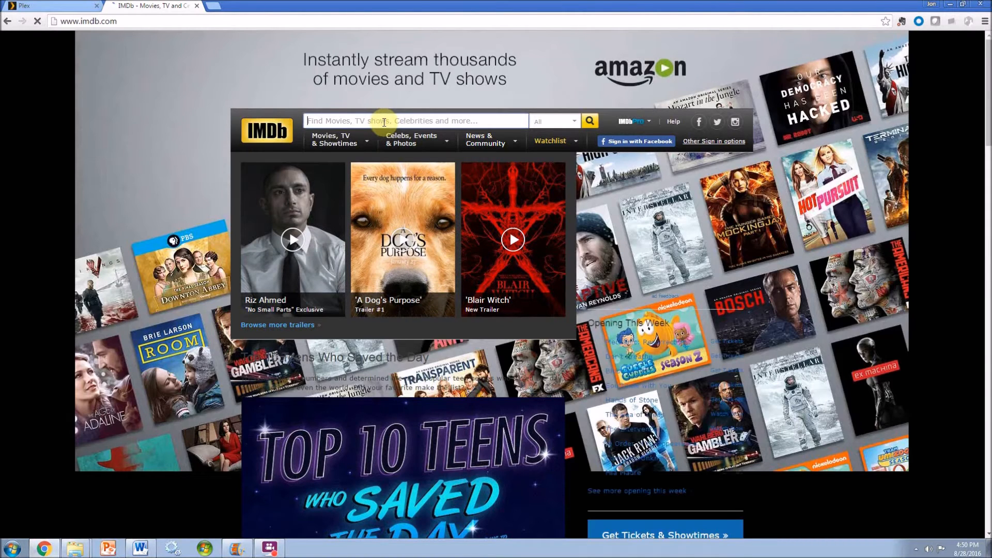
pyautogui.write('harry potter and the')
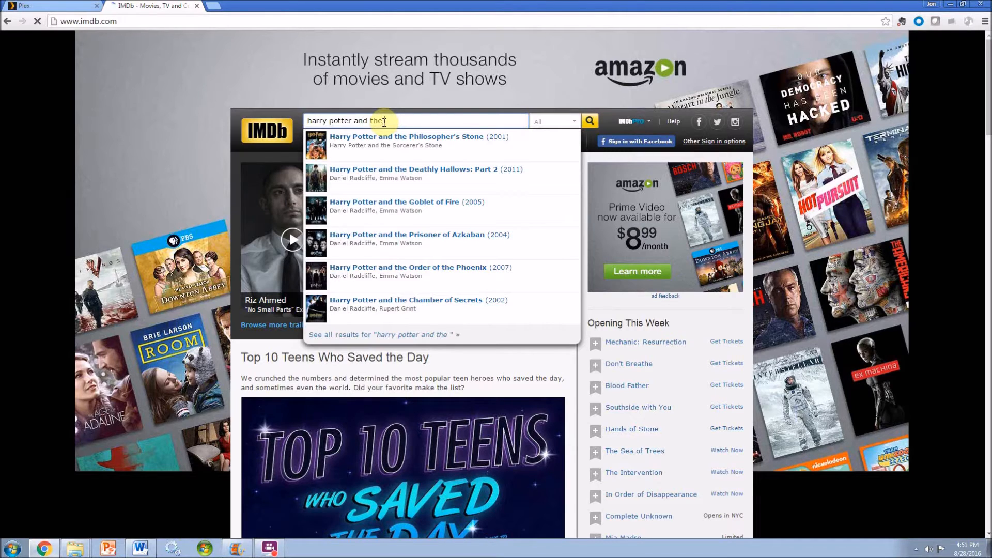
pyautogui.write('go')
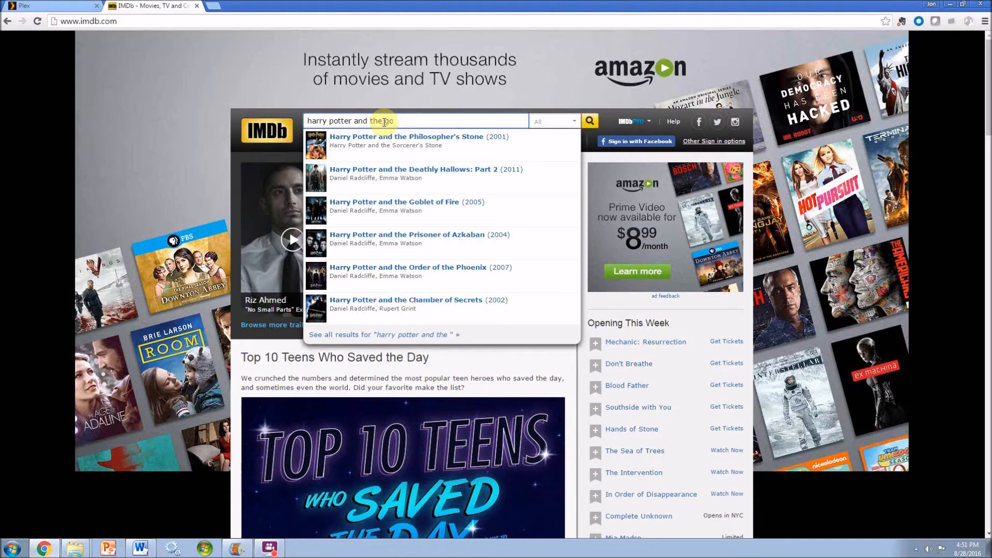
pyautogui.write('go')
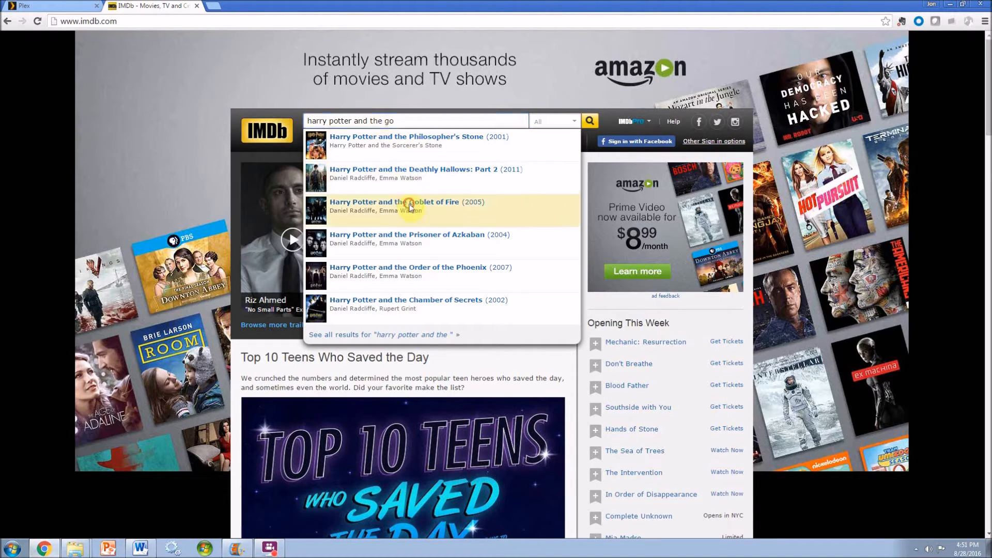
pyautogui.click(394, 206)
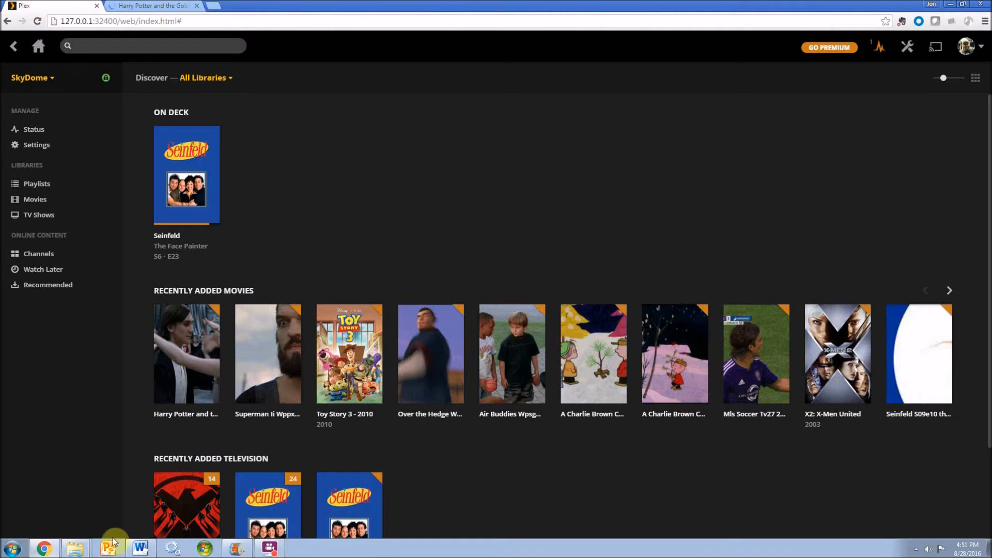
# - Rename the movie file to Harry Potter and the Goblet of Fire (2005) in Explorer
pyautogui.click(75, 548)
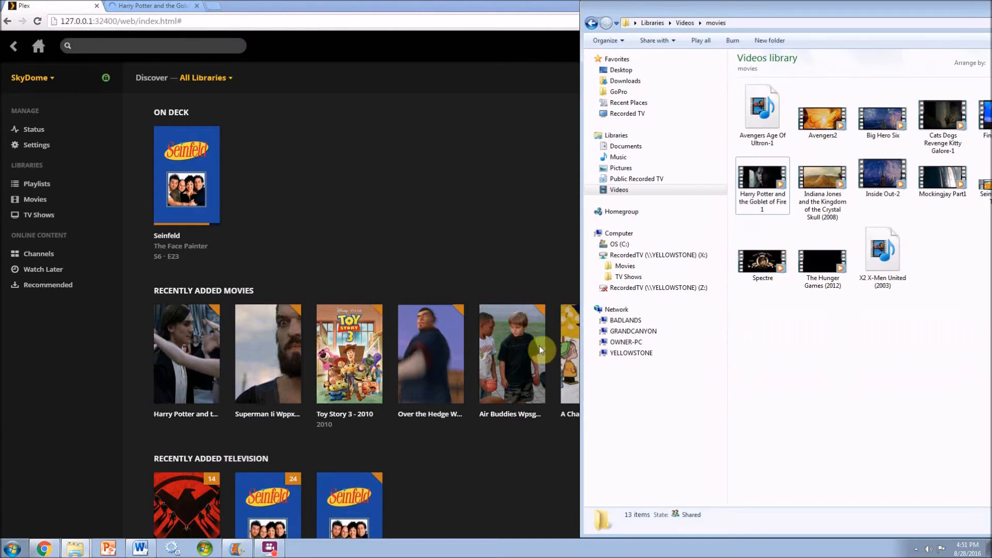
pyautogui.click(762, 184)
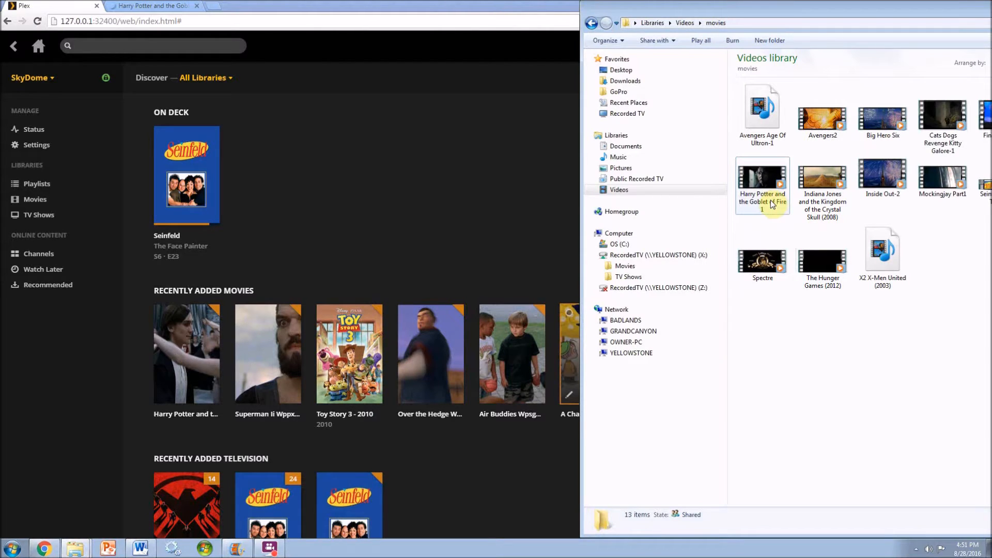
pyautogui.rightClick(762, 184)
pyautogui.write('(2005)')
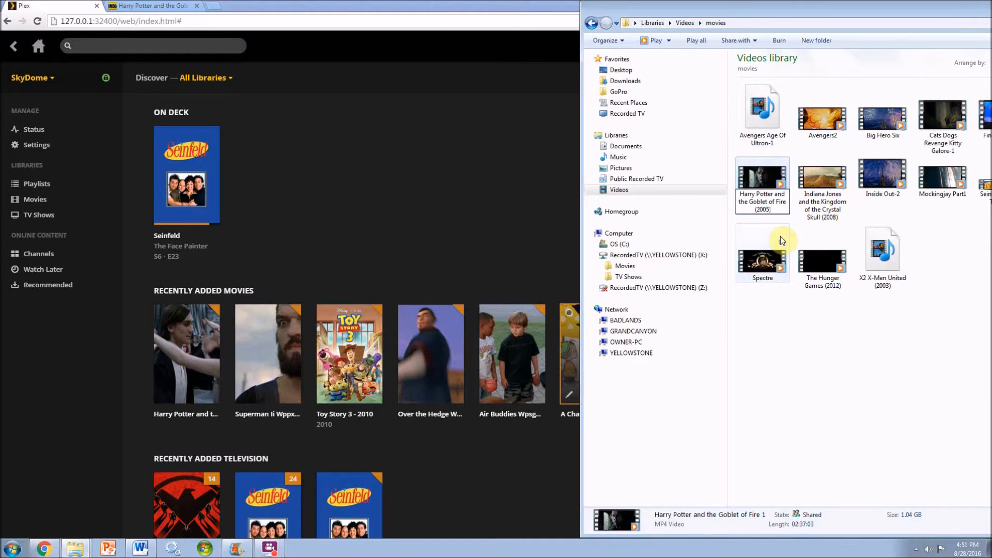
pyautogui.click(761, 184)
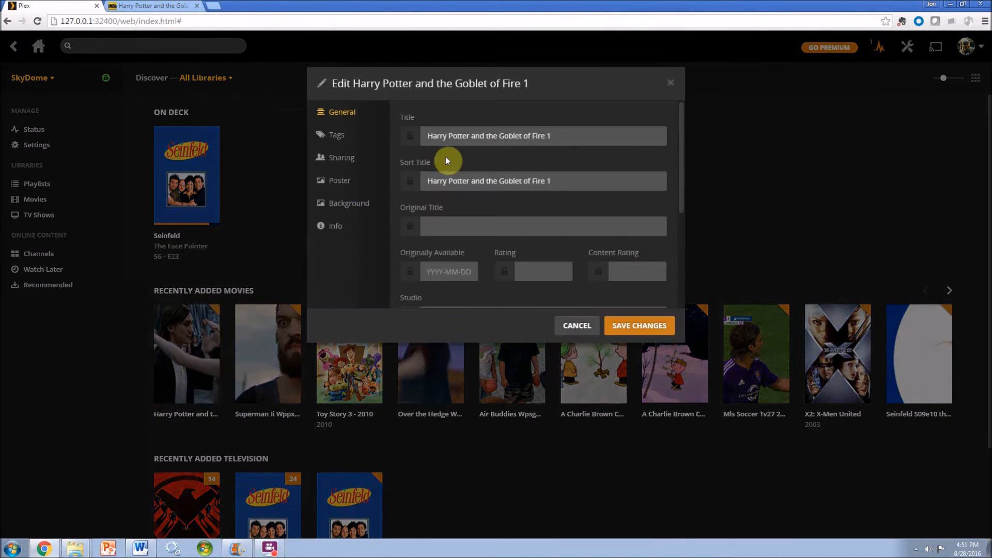
# - Cancel the edit window, refresh the Harry Potter movie's metadata and show the Movies library
pyautogui.click(575, 326)
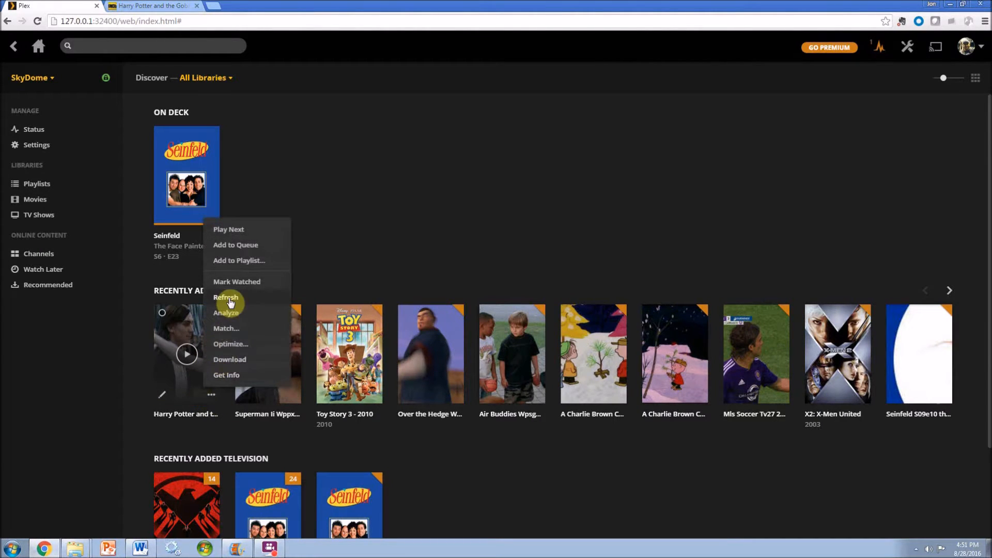
pyautogui.click(226, 297)
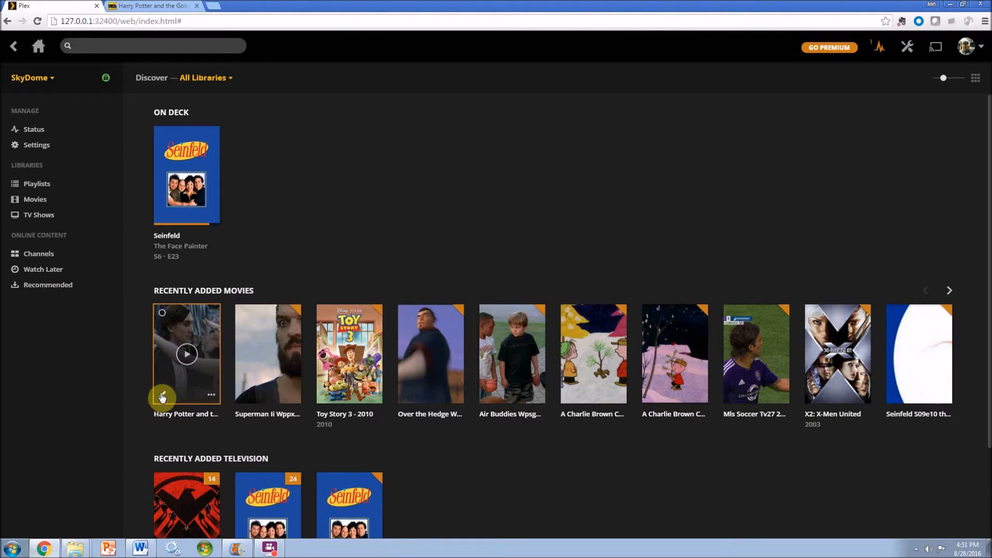
pyautogui.click(36, 199)
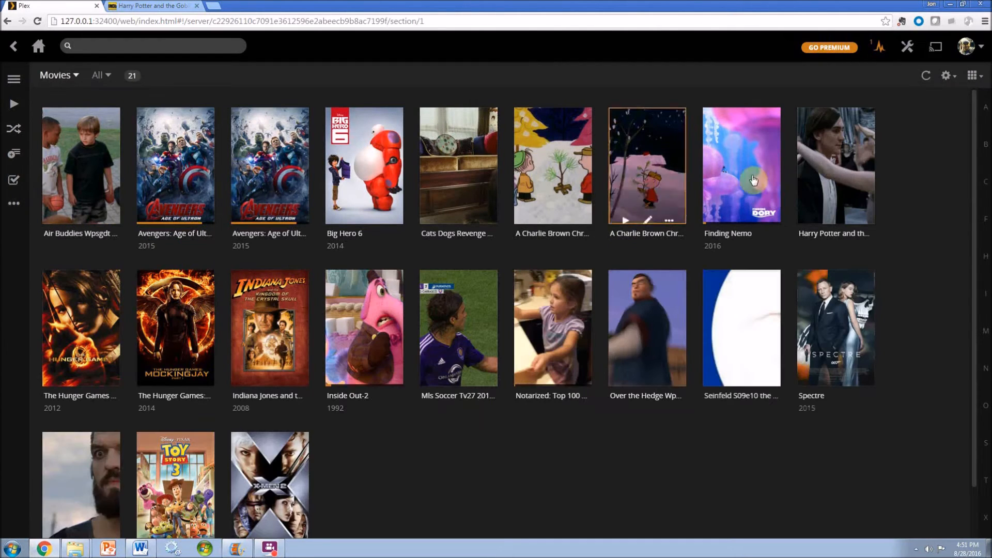
# - Refresh the Movies library so Harry Potter and the Goblet of Fire shows 2005
pyautogui.click(926, 76)
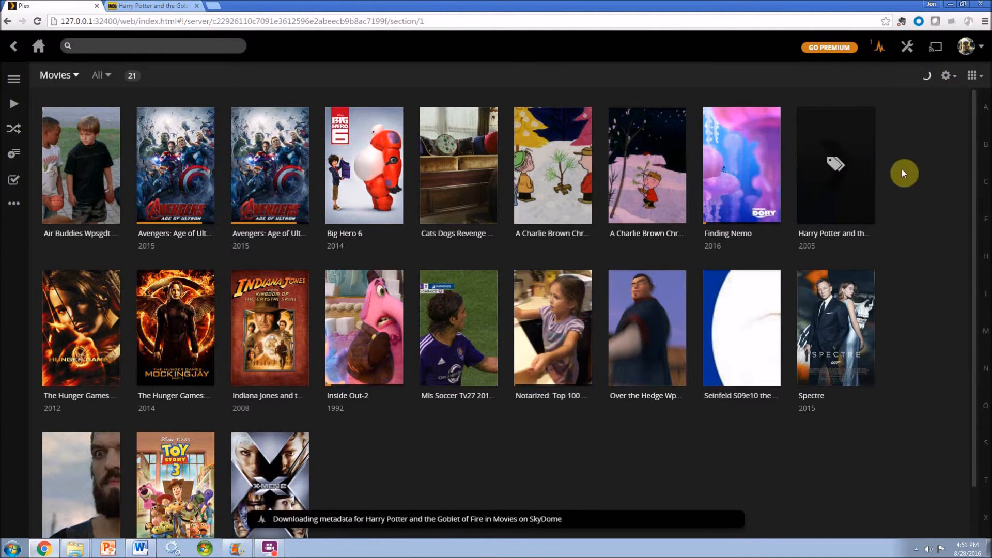
pyautogui.moveTo(904, 214)
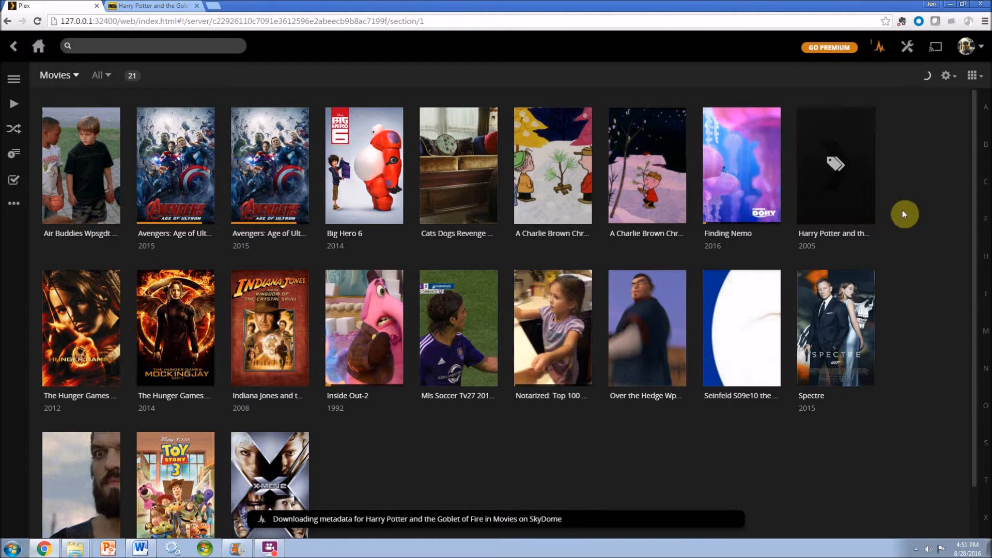
pyautogui.moveTo(917, 213)
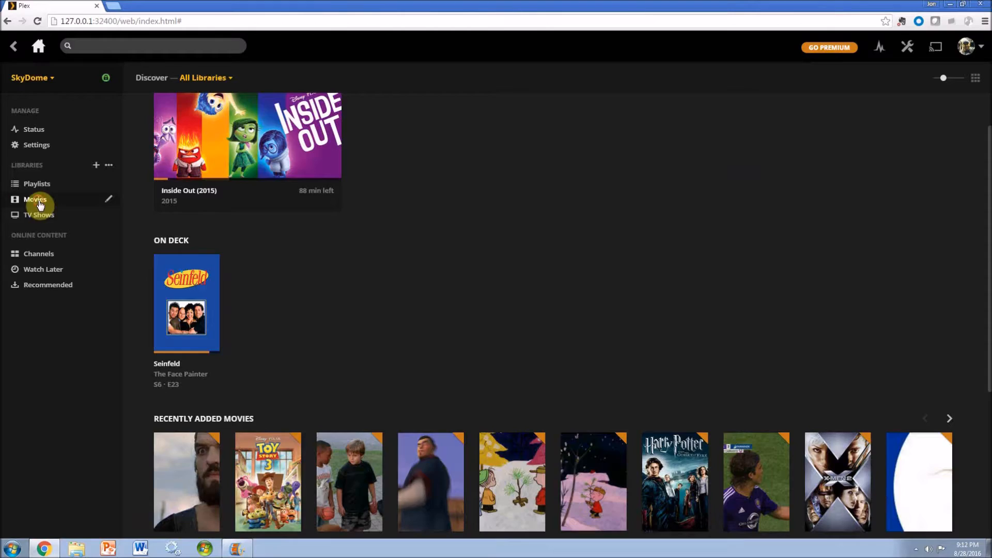
# - Locate the Superman Ii Wppxdt recording and bring up its actions menu for matching
pyautogui.click(35, 200)
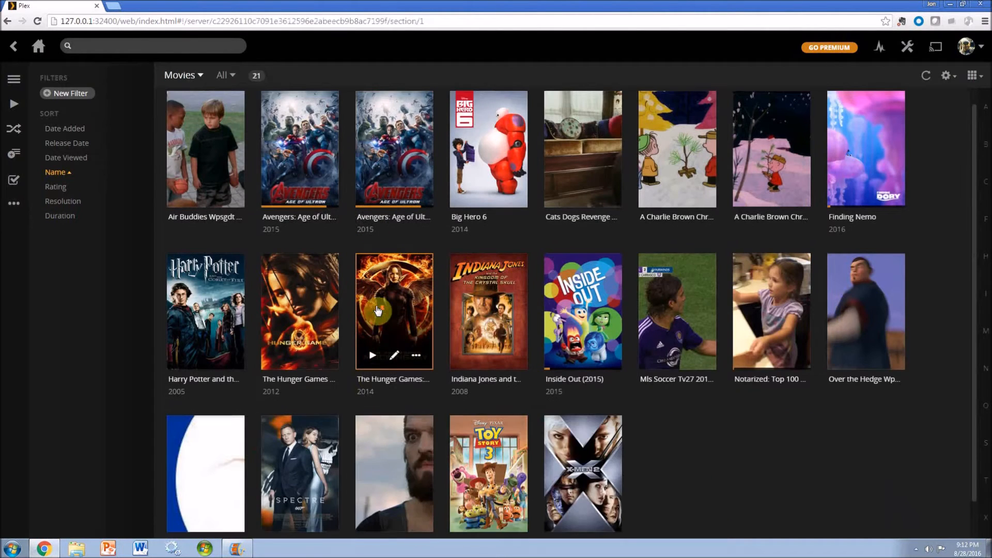
pyautogui.scroll(-3)
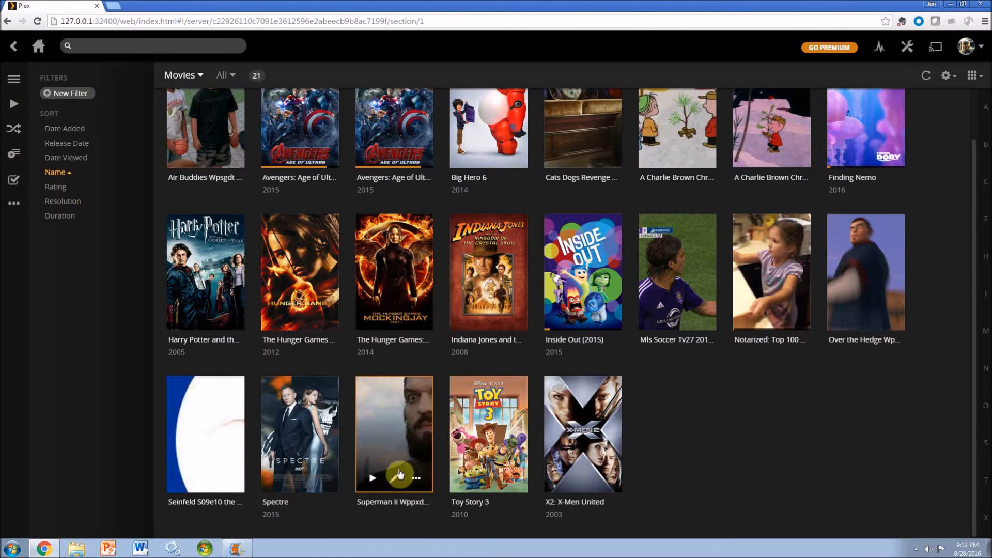
pyautogui.click(415, 477)
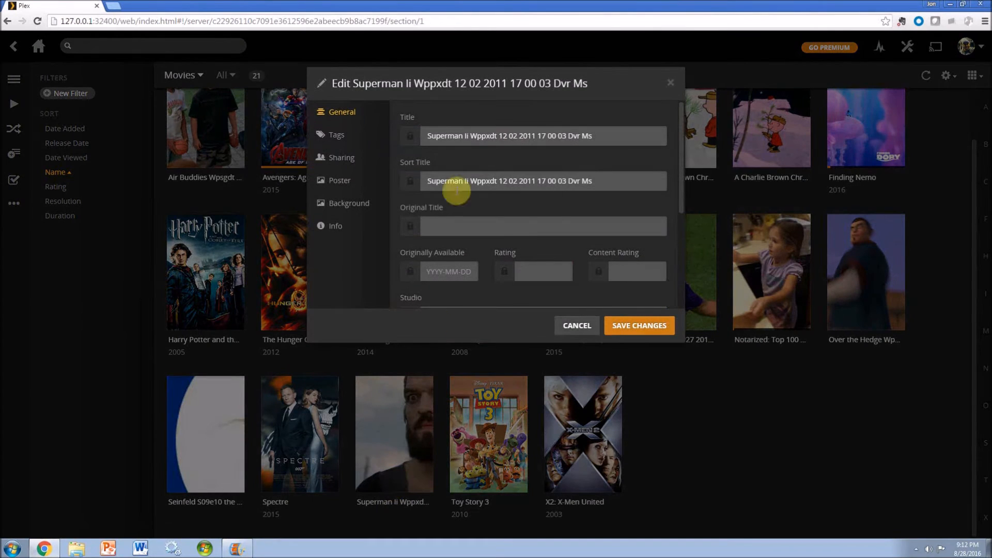
pyautogui.moveTo(454, 135)
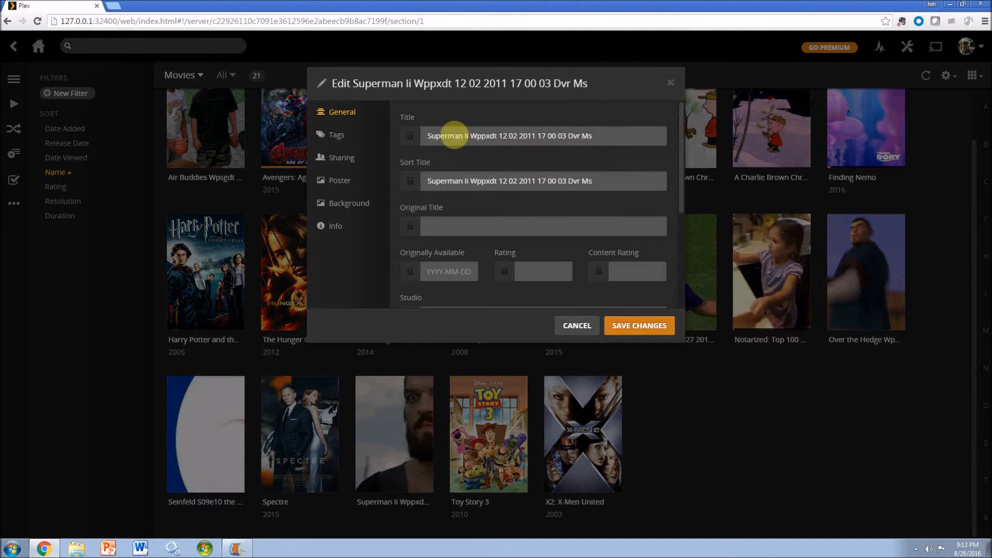
pyautogui.moveTo(576, 326)
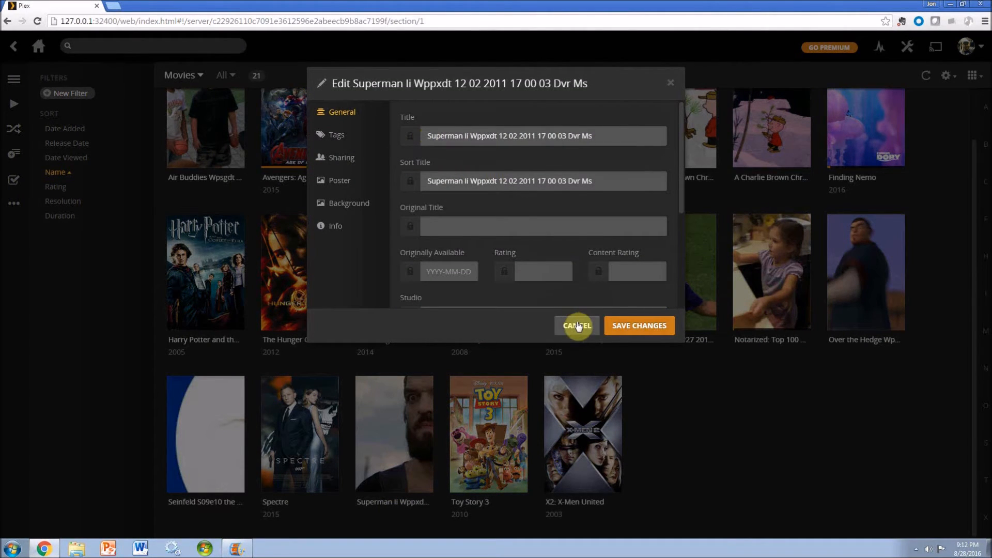
pyautogui.click(576, 325)
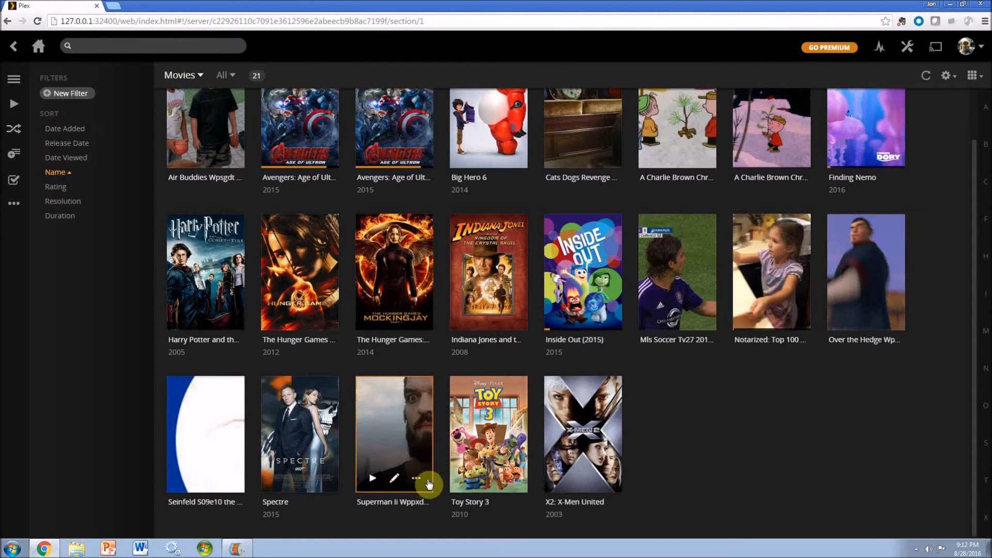
pyautogui.click(416, 478)
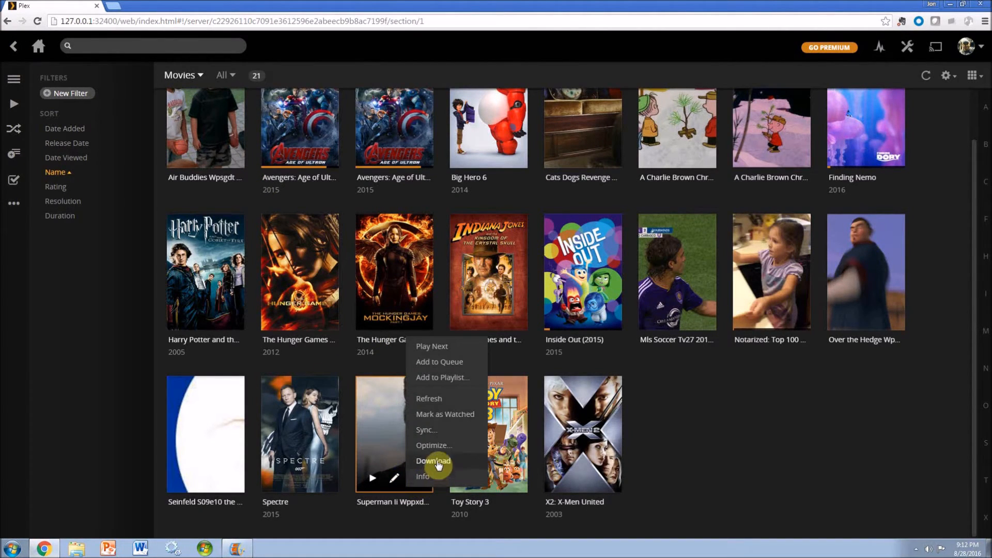
pyautogui.moveTo(707, 385)
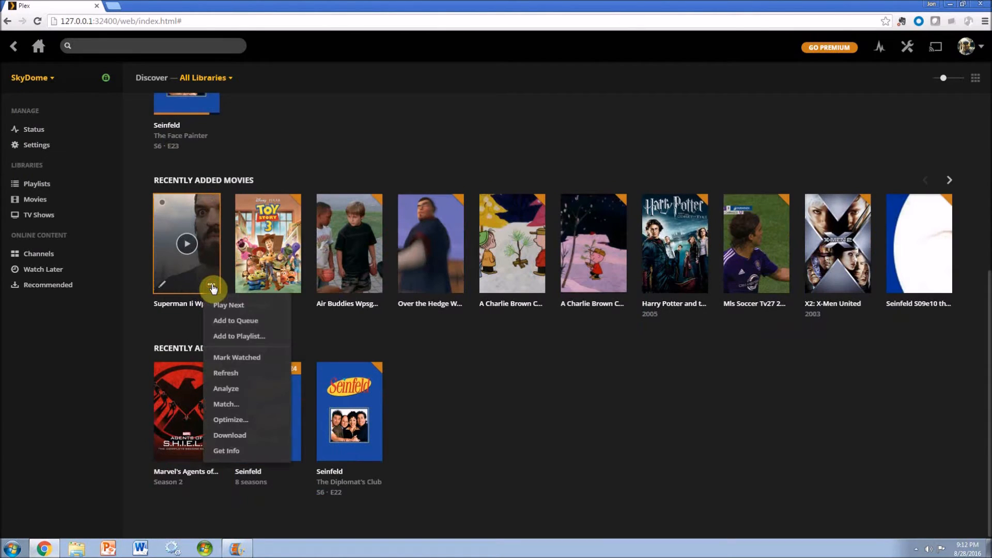
pyautogui.moveTo(237, 358)
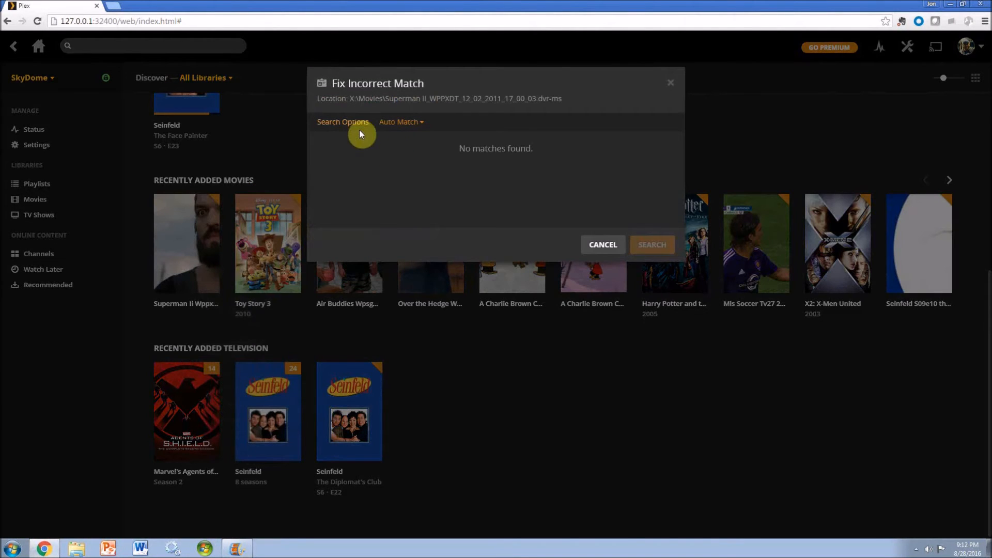
# - Search matches by title 'Superman 2' and match the recording to Superman II (1980)
pyautogui.click(343, 122)
pyautogui.write('Superman')
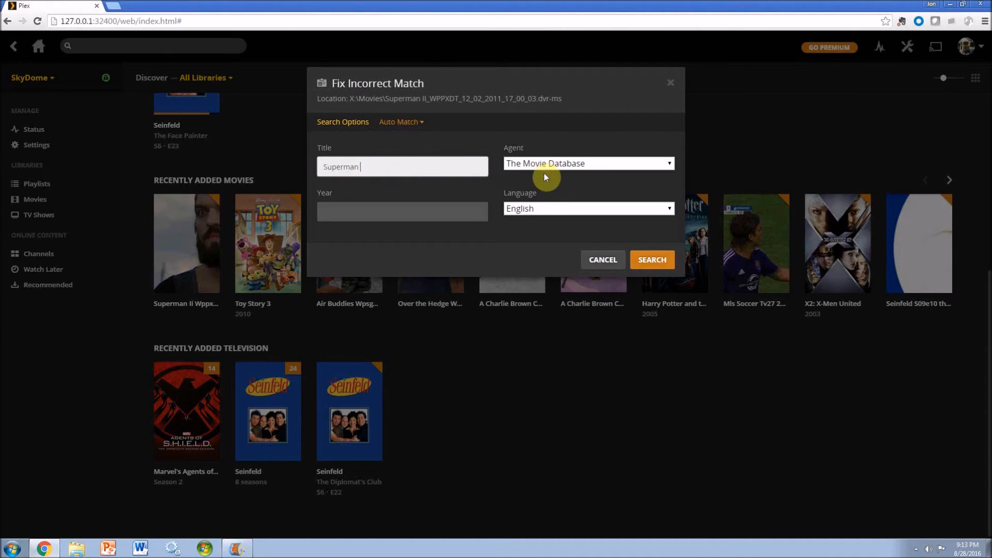
pyautogui.write('2')
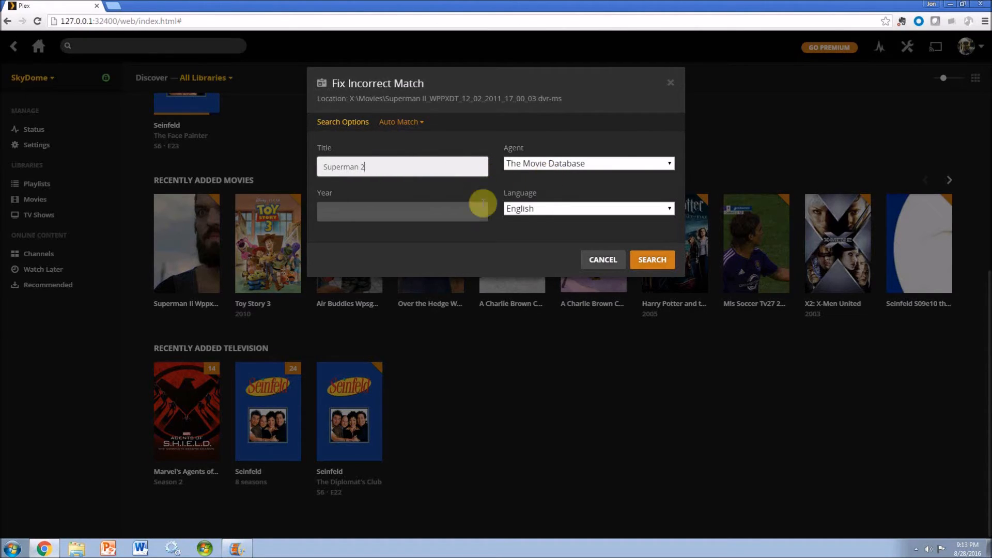
pyautogui.click(652, 260)
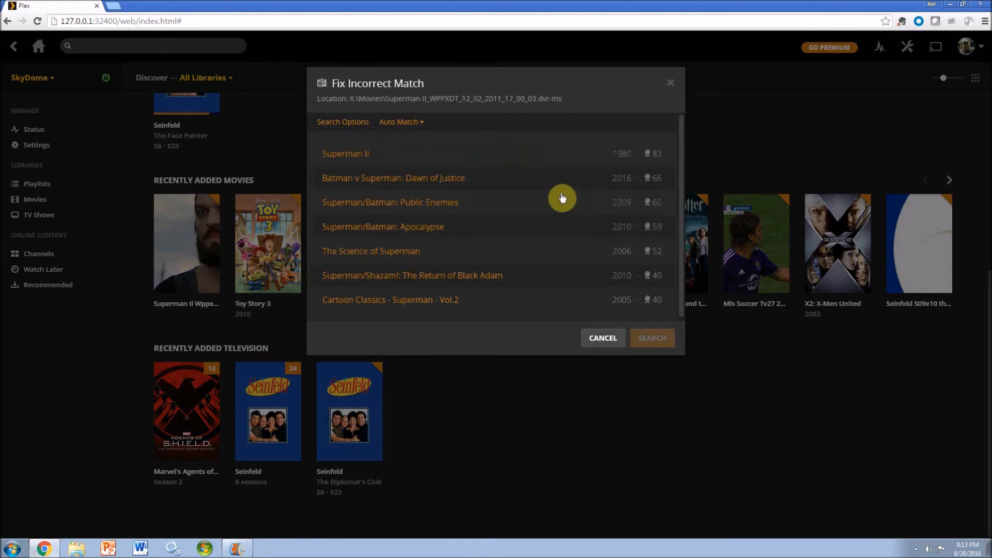
pyautogui.moveTo(294, 152)
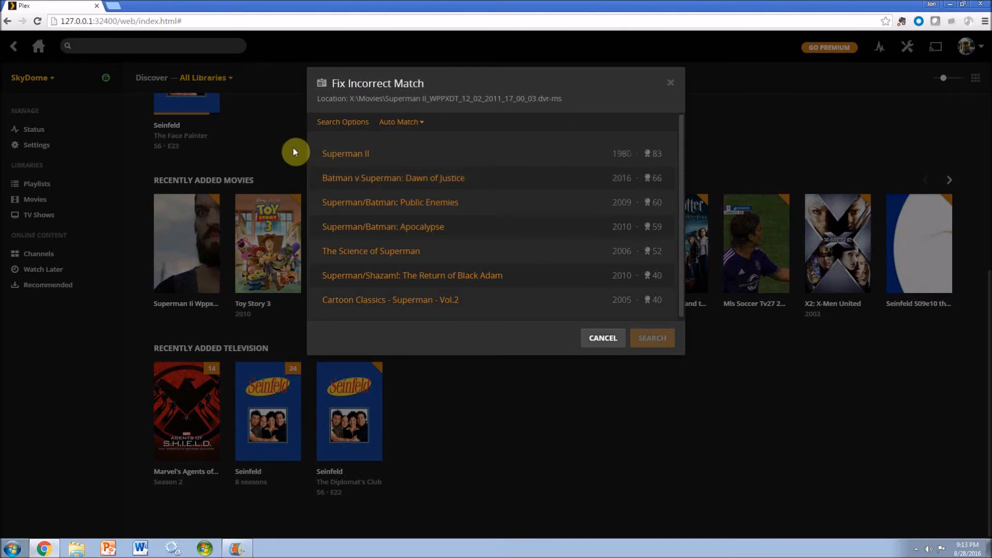
pyautogui.click(345, 153)
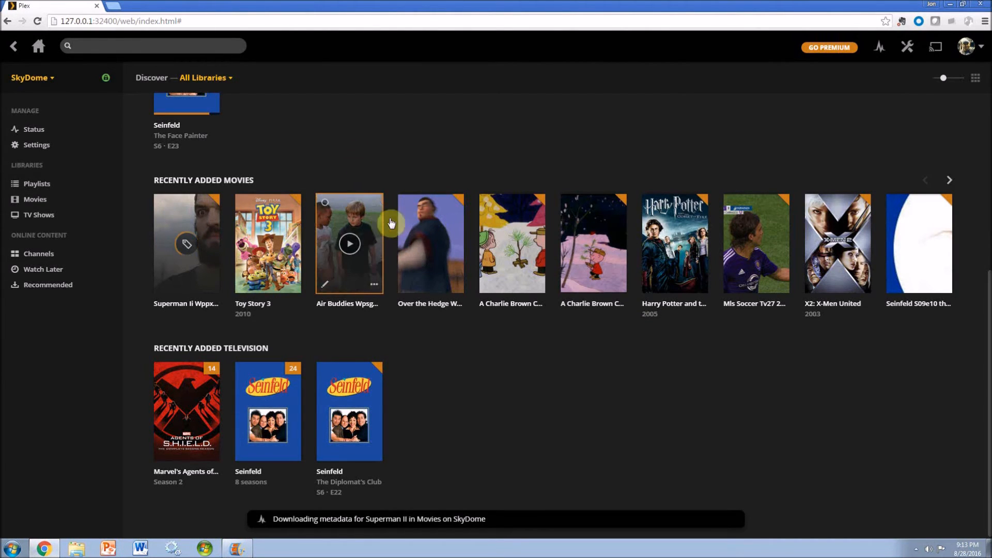
pyautogui.moveTo(293, 161)
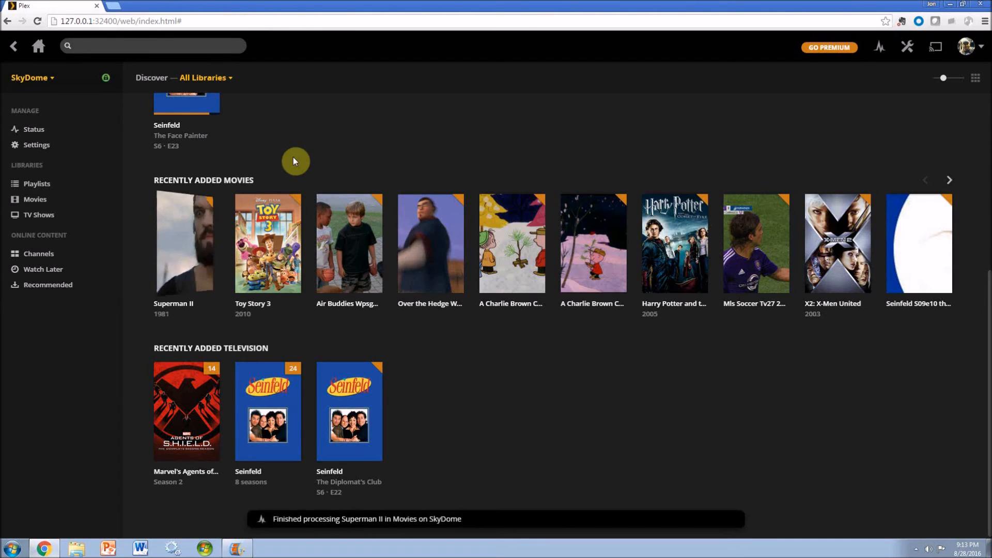
pyautogui.moveTo(174, 280)
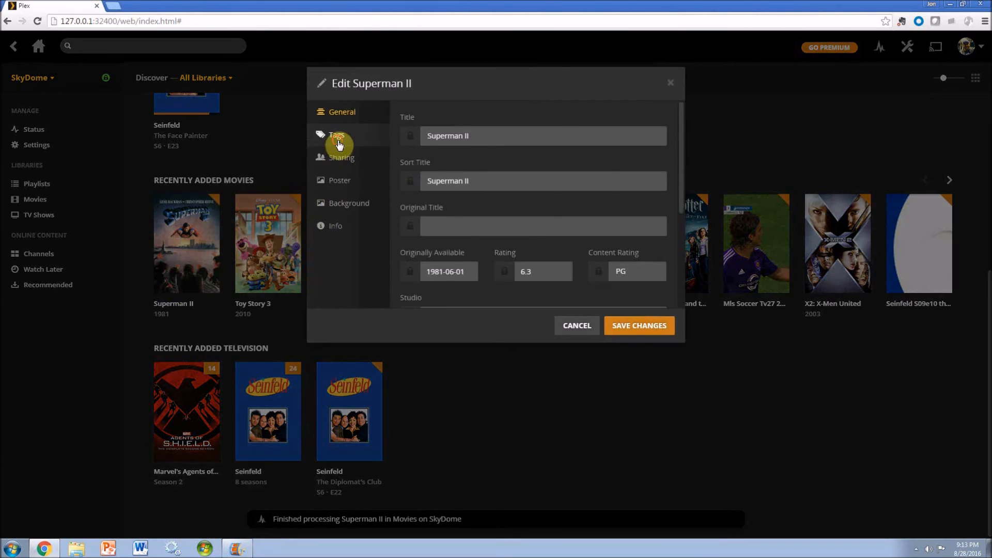
# - Choose the blue flying-Superman poster for Superman II and save the change
pyautogui.click(342, 157)
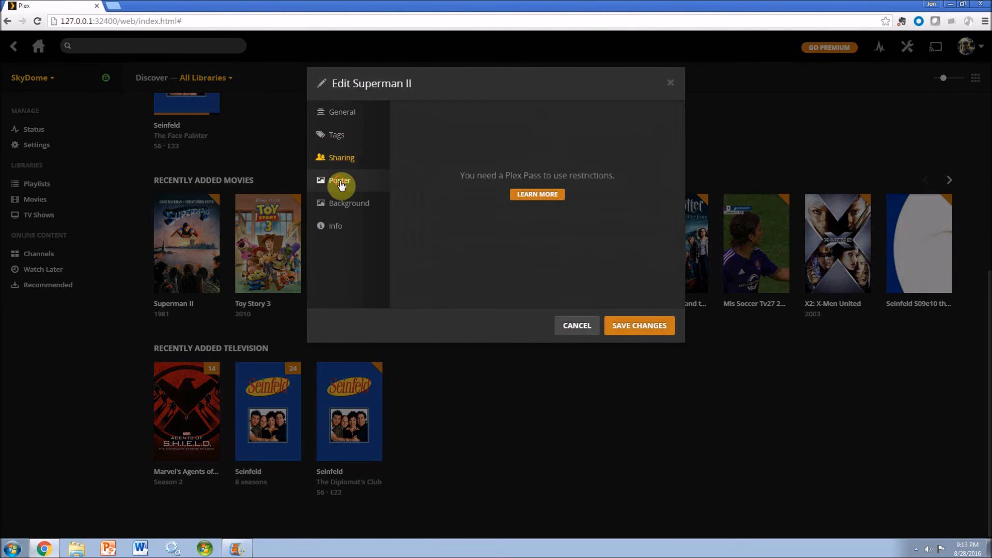
pyautogui.click(340, 180)
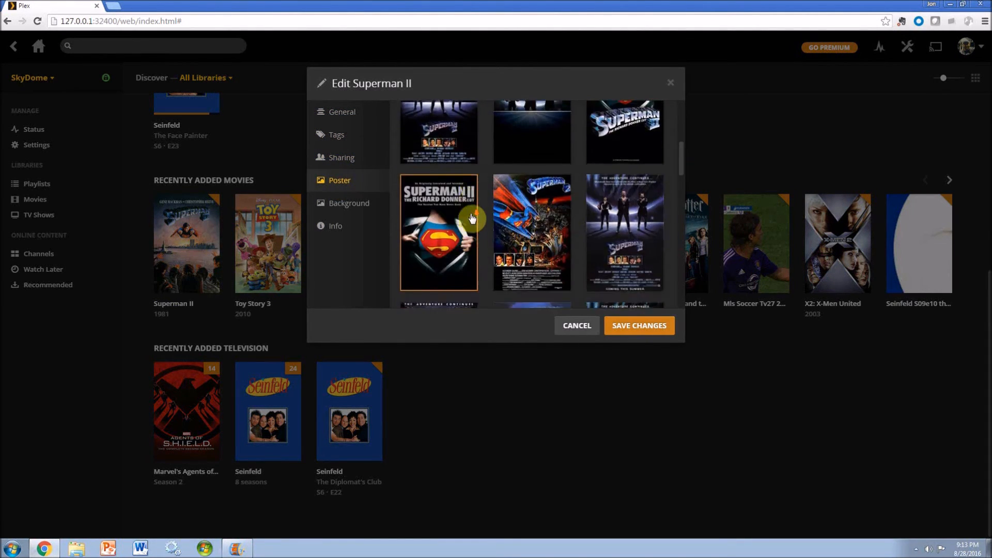
pyautogui.scroll(-3)
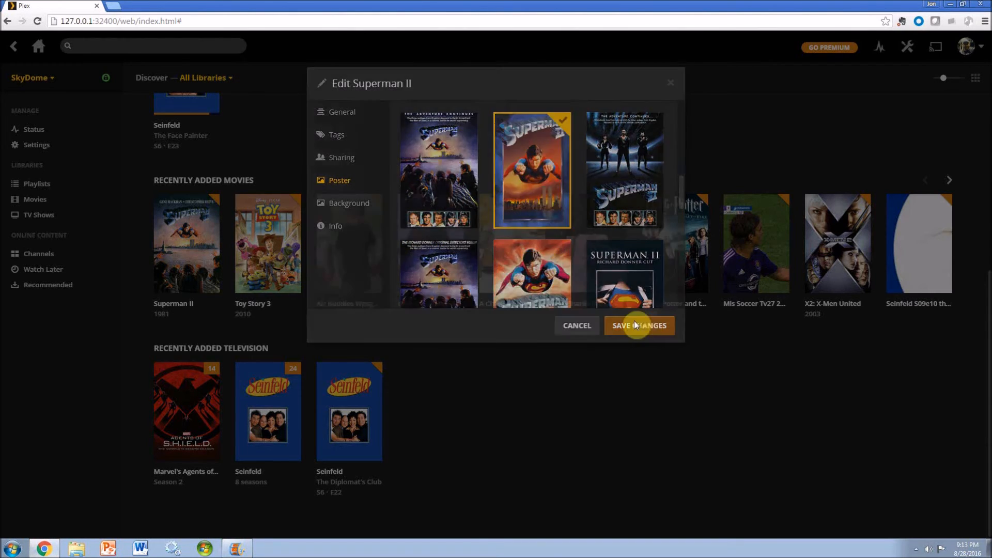
pyautogui.click(639, 325)
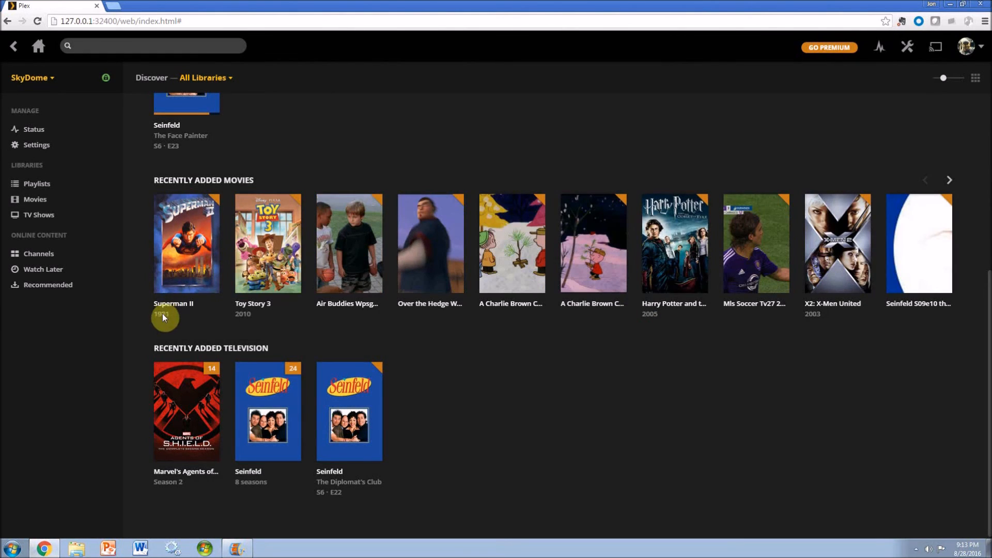
pyautogui.moveTo(173, 321)
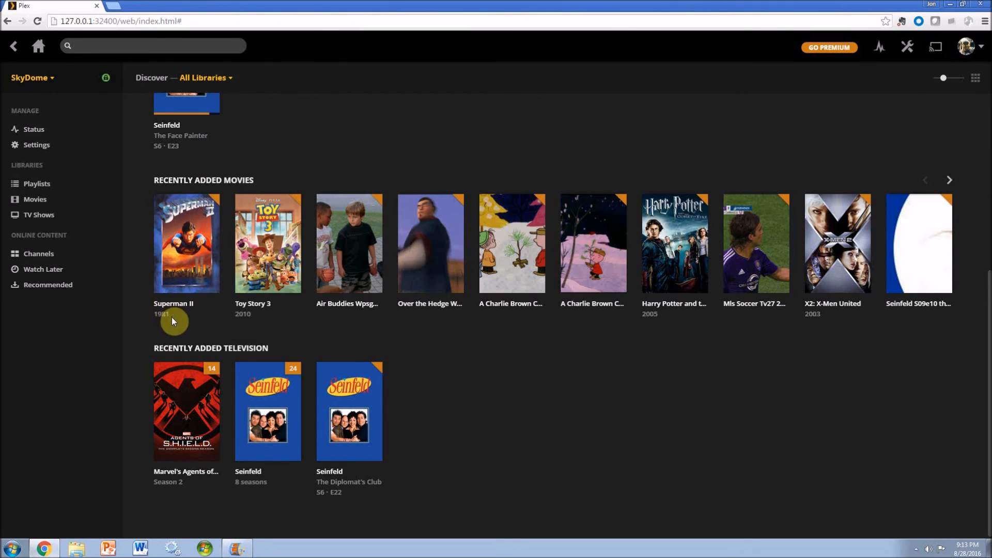
pyautogui.moveTo(224, 533)
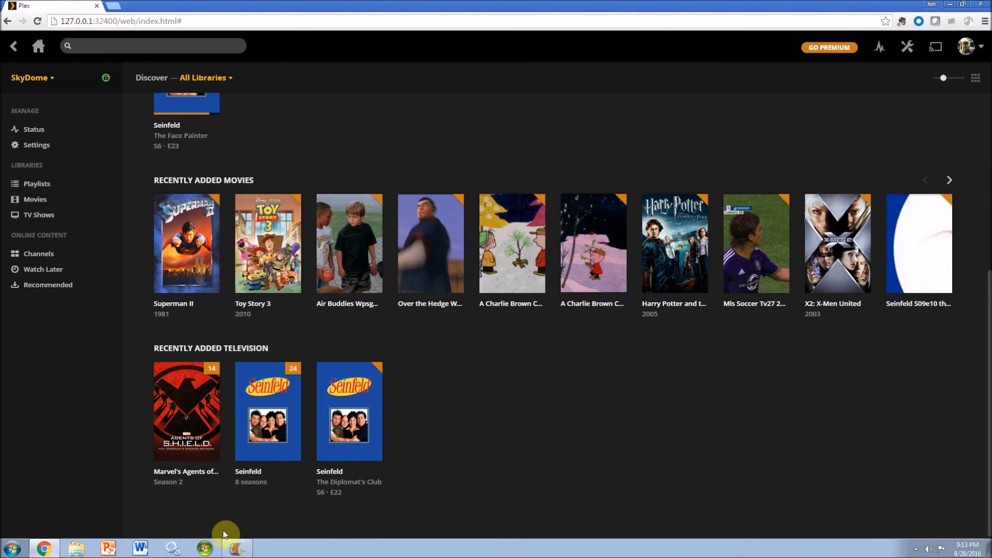
pyautogui.moveTo(917, 552)
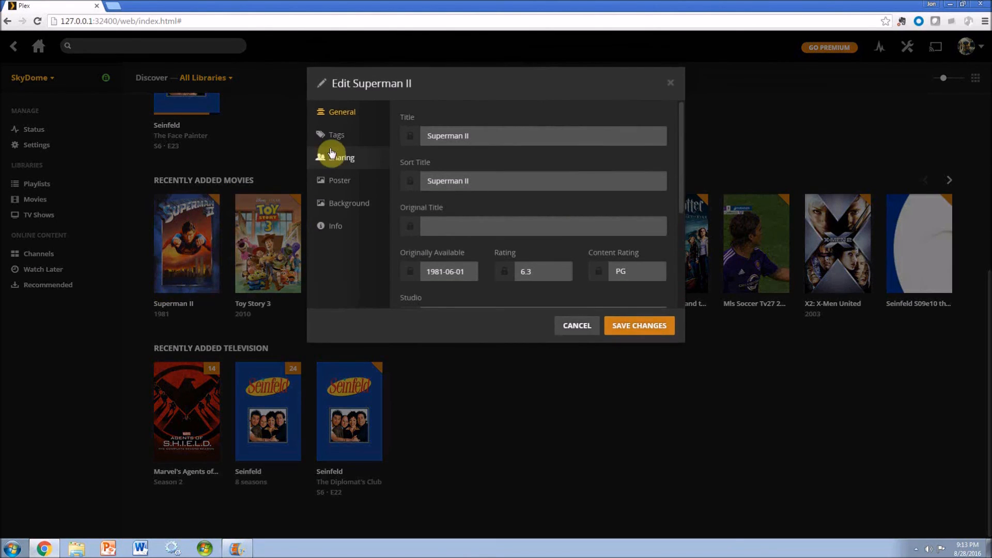
# - Review Superman II's tags and general details, cancel the editor and launch Windows Explorer
pyautogui.click(336, 134)
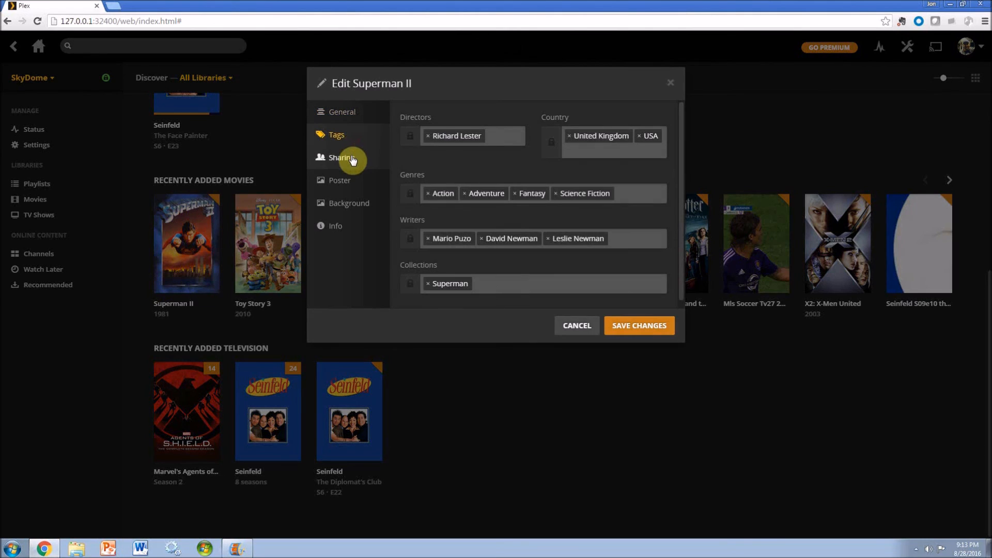
pyautogui.click(342, 112)
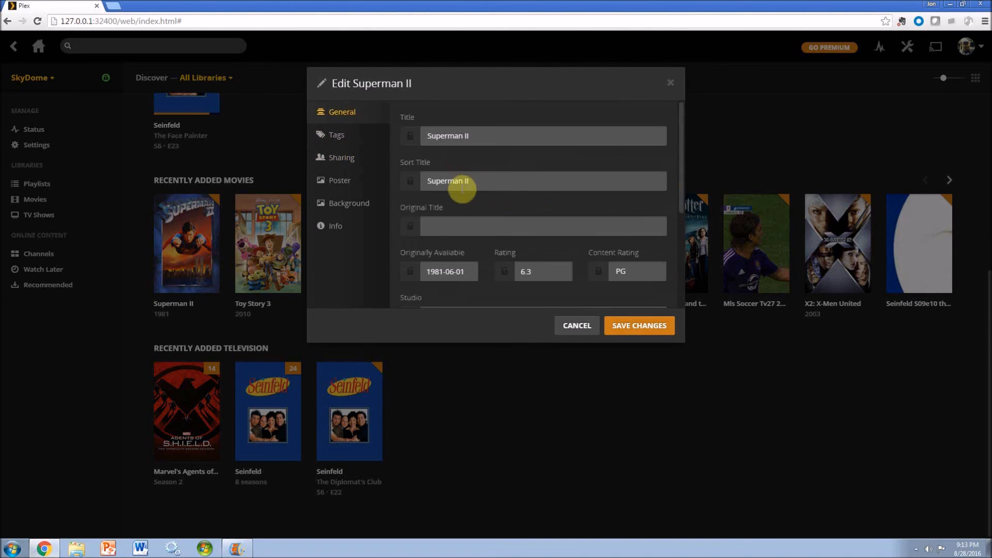
pyautogui.click(575, 326)
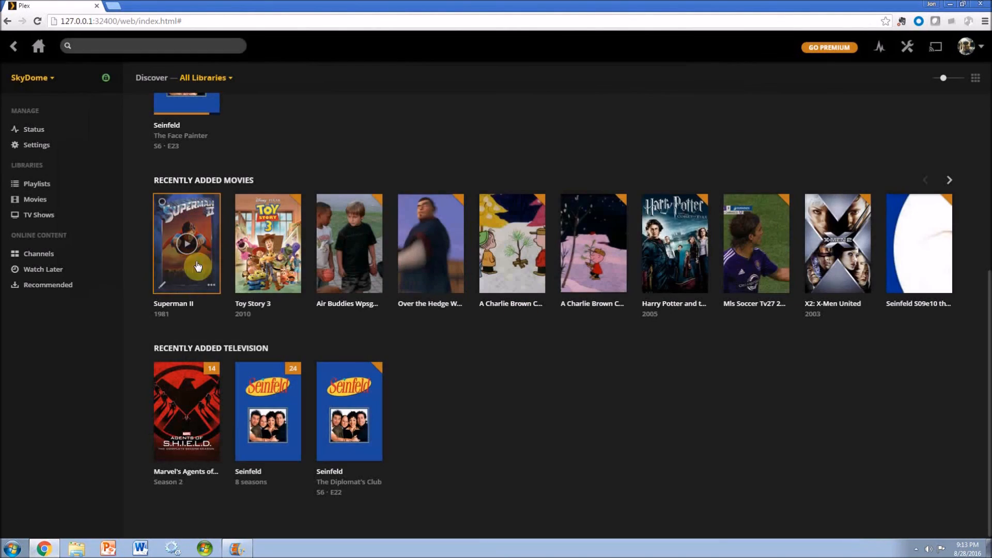
pyautogui.click(75, 547)
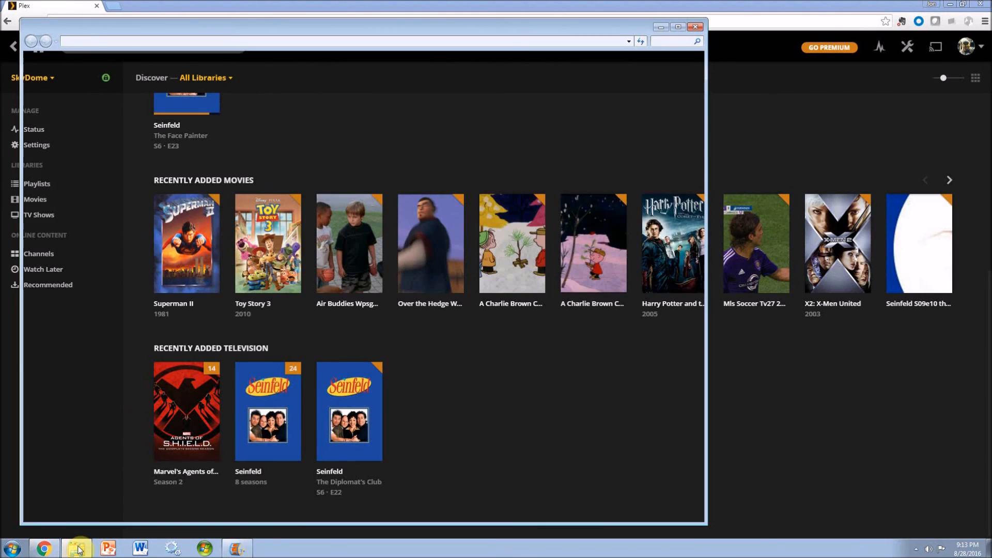
# - Browse the RecordedTV (X:) drive's folders, close Explorer and reveal hidden background programs
pyautogui.click(75, 548)
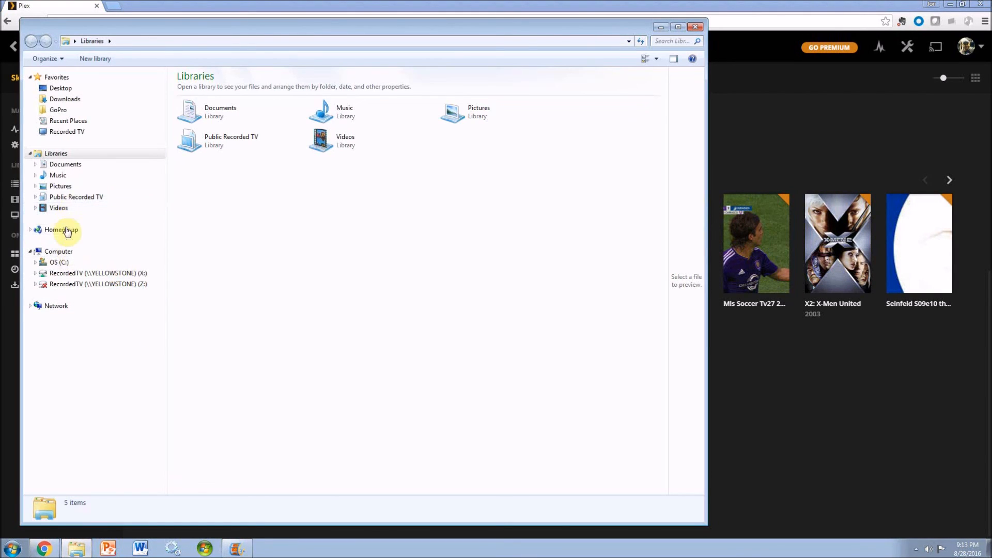
pyautogui.click(98, 273)
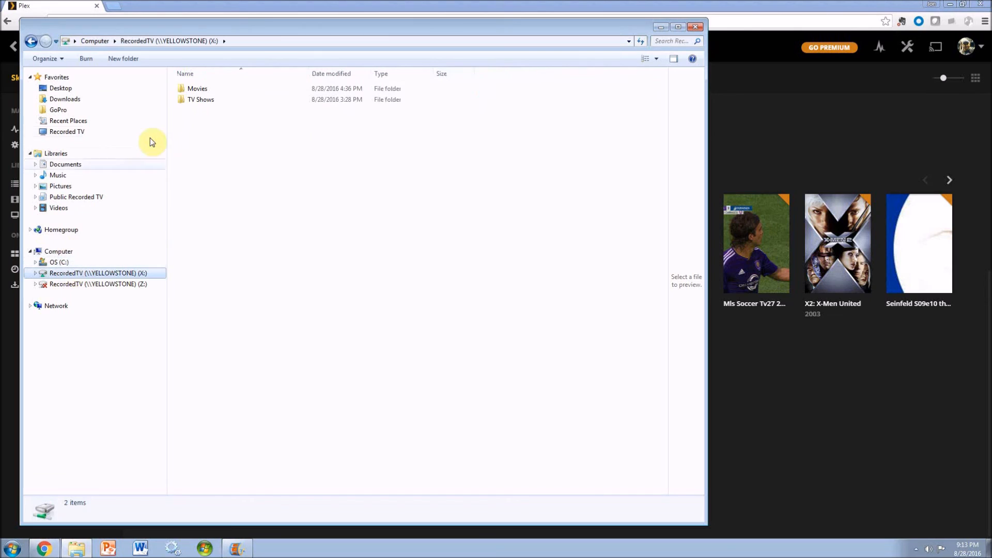
pyautogui.doubleClick(196, 88)
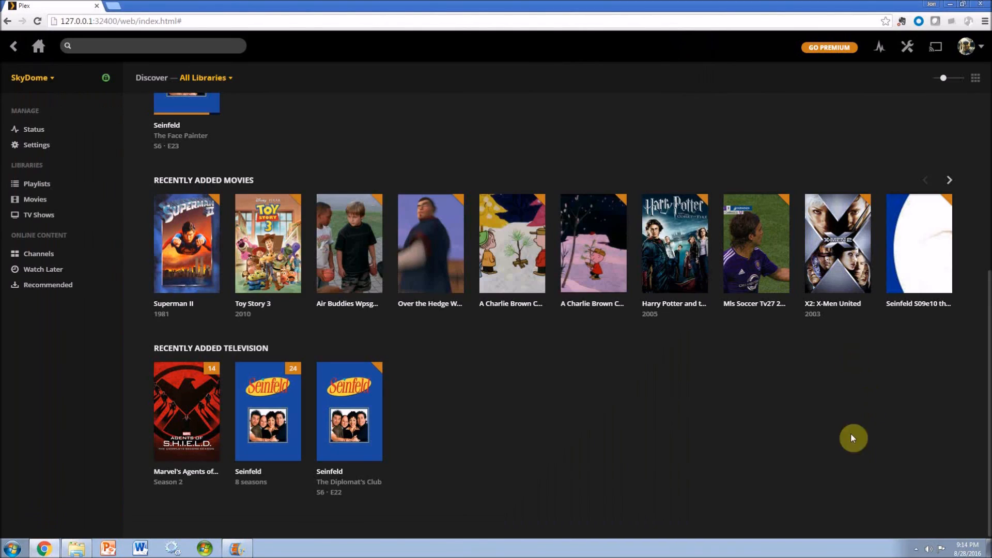
pyautogui.click(918, 548)
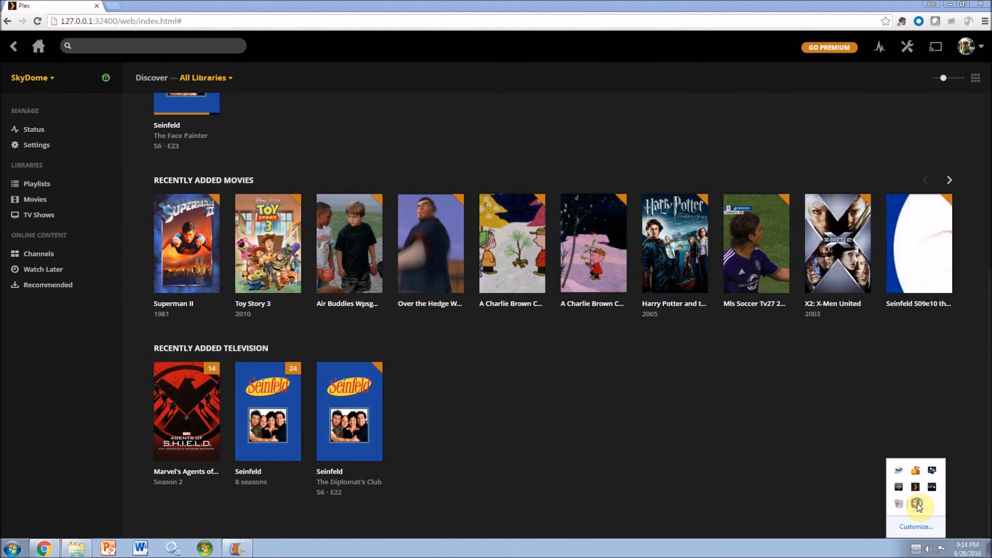